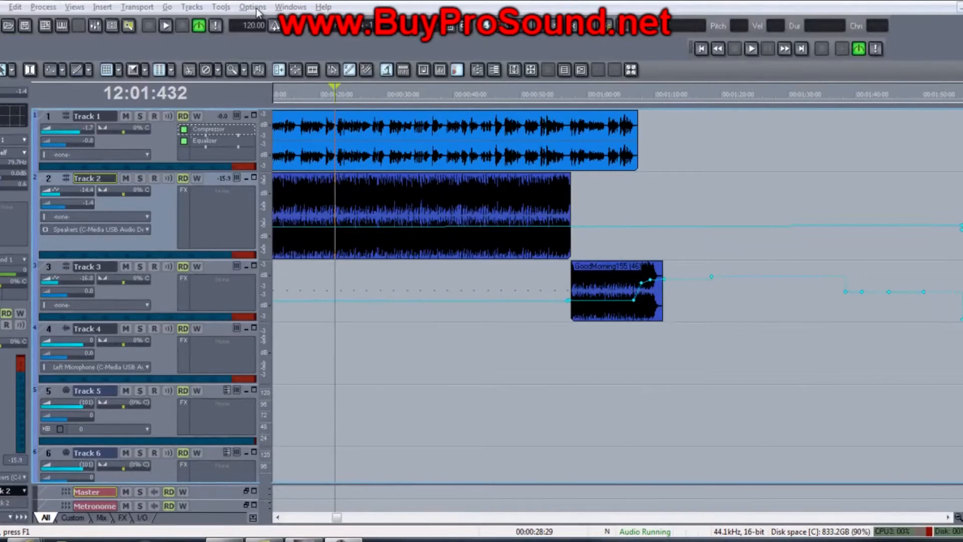
# Show the Advanced settings of Audio Options with driver mode MME (32-bit)
pyautogui.click(251, 7)
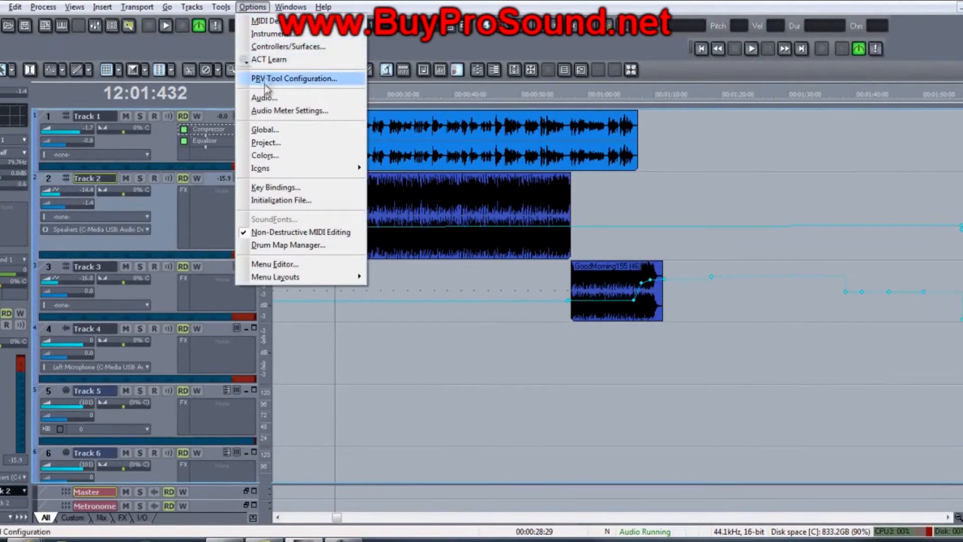
pyautogui.click(264, 97)
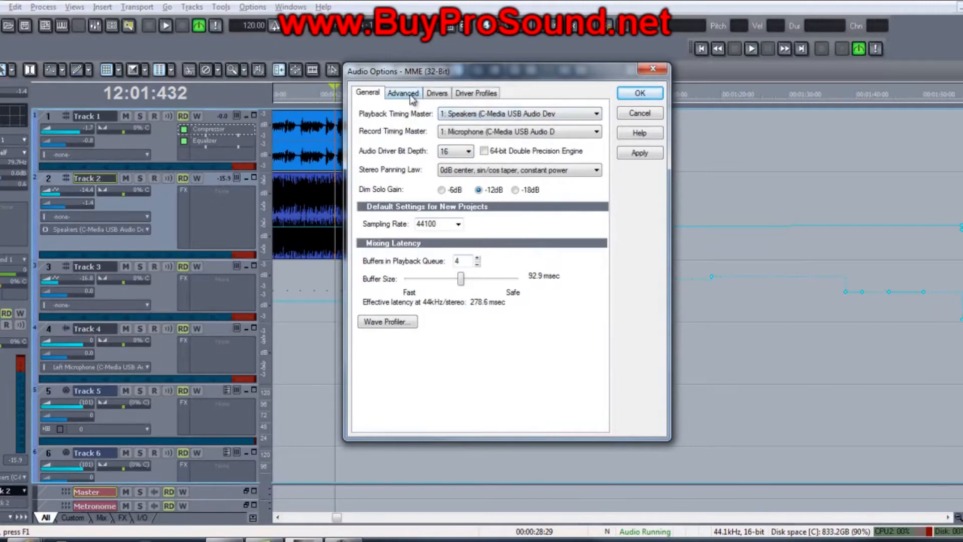
pyautogui.click(402, 92)
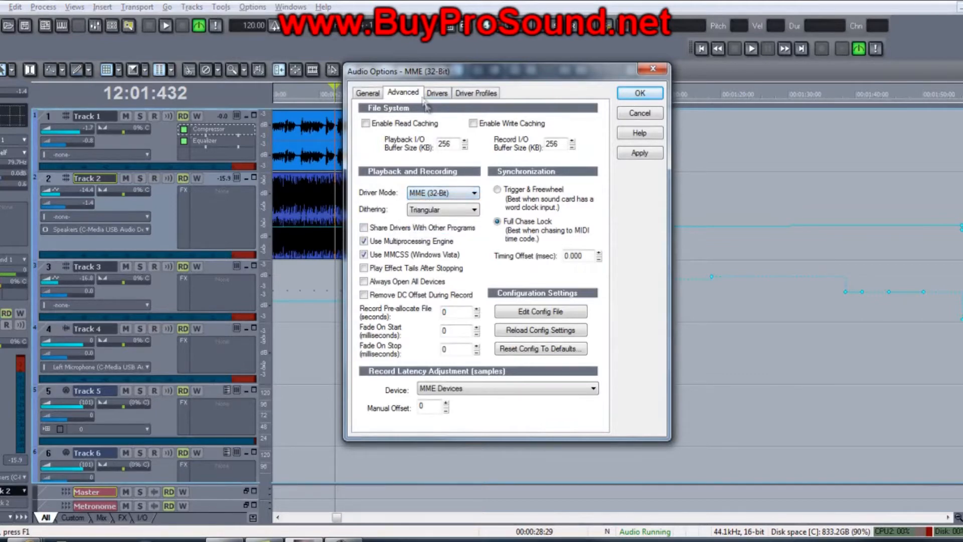
# On General, keep C-Media USB speakers as playback master and C-Media USB microphone as record master
pyautogui.click(367, 92)
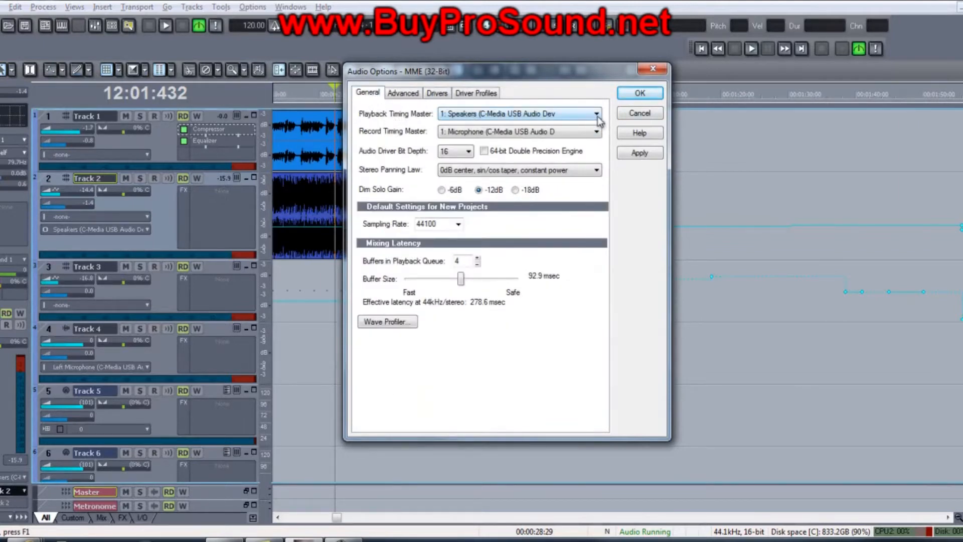
pyautogui.click(594, 113)
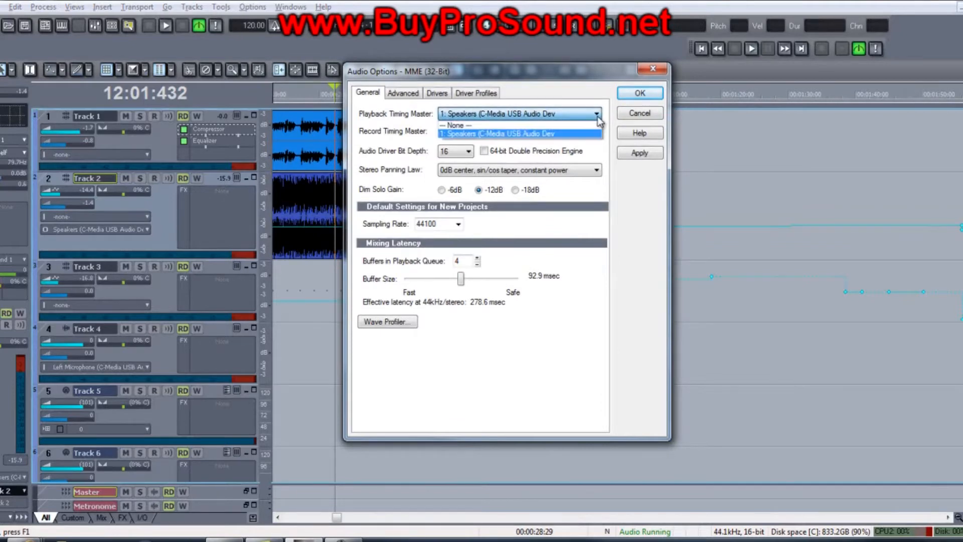
pyautogui.click(519, 131)
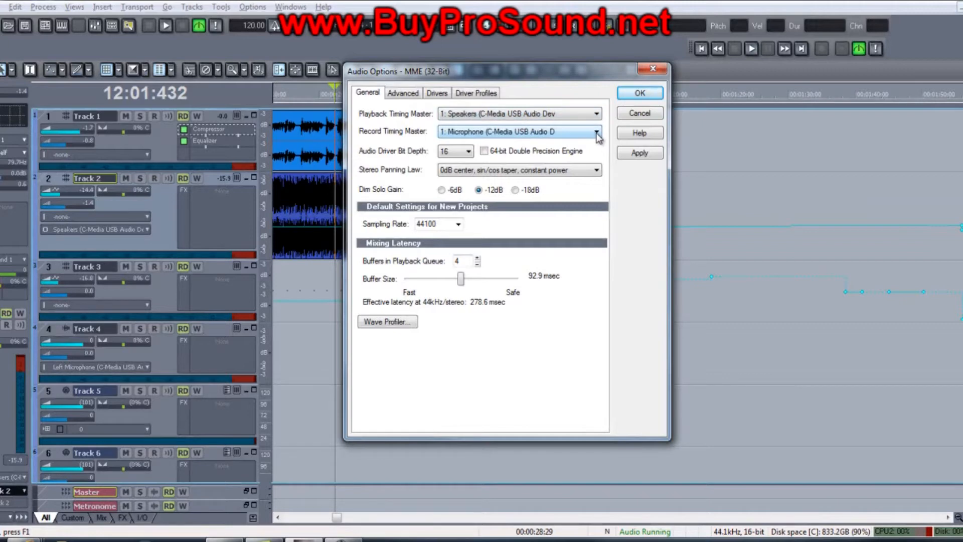
pyautogui.click(595, 131)
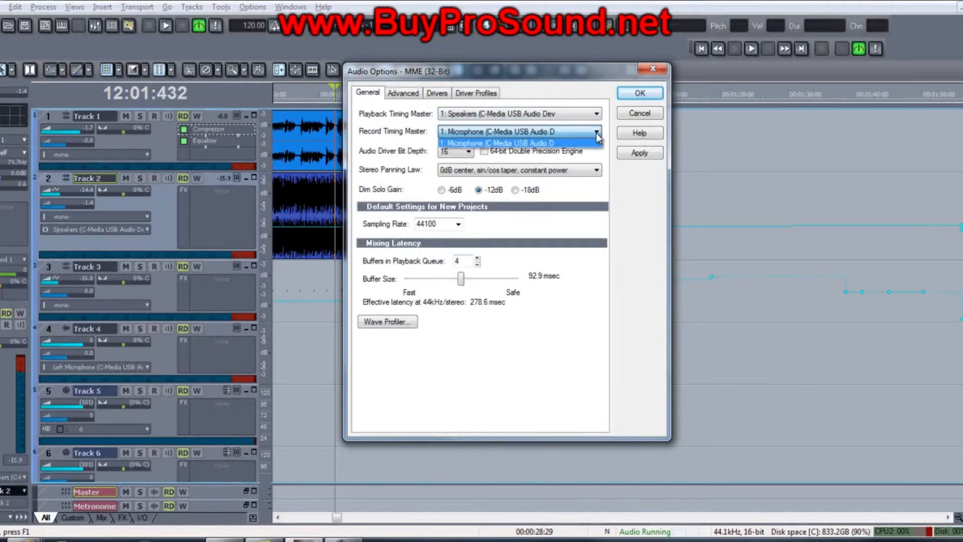
pyautogui.click(497, 143)
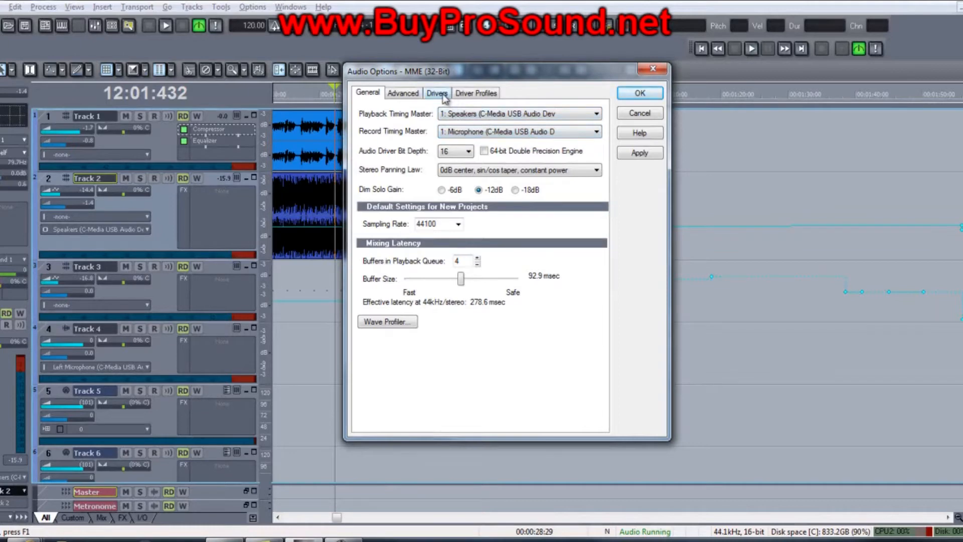
# Leave the C-Media USB microphone input and speakers output drivers enabled and confirm with OK
pyautogui.click(436, 93)
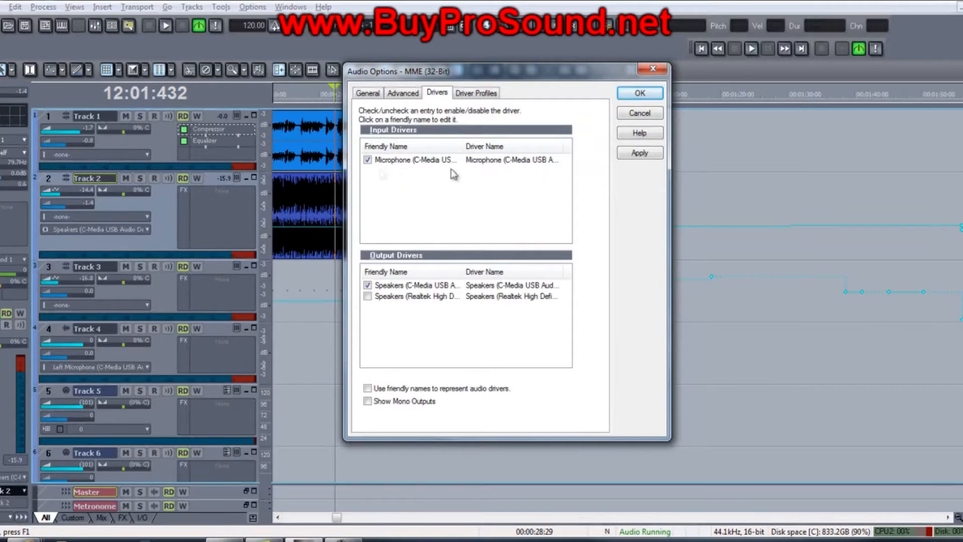
pyautogui.moveTo(423, 325)
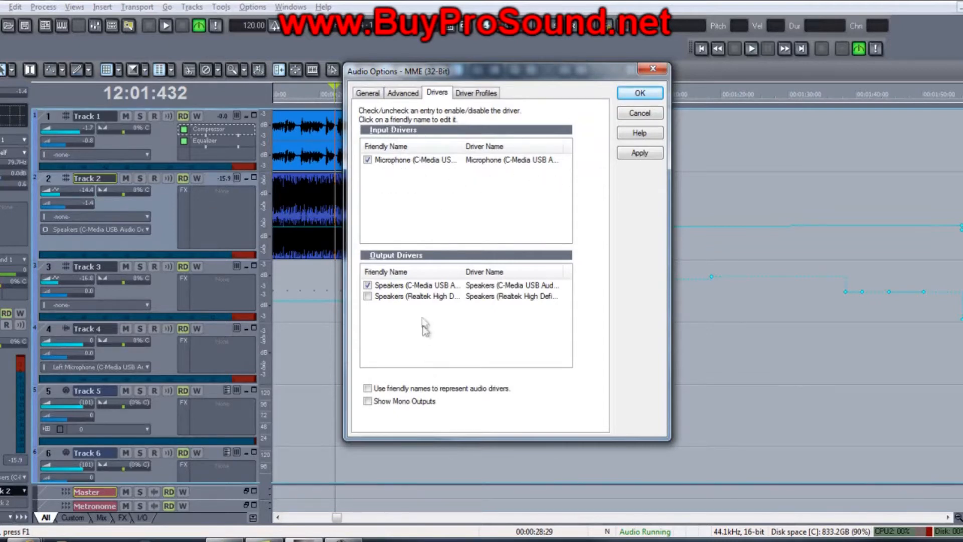
pyautogui.click(367, 159)
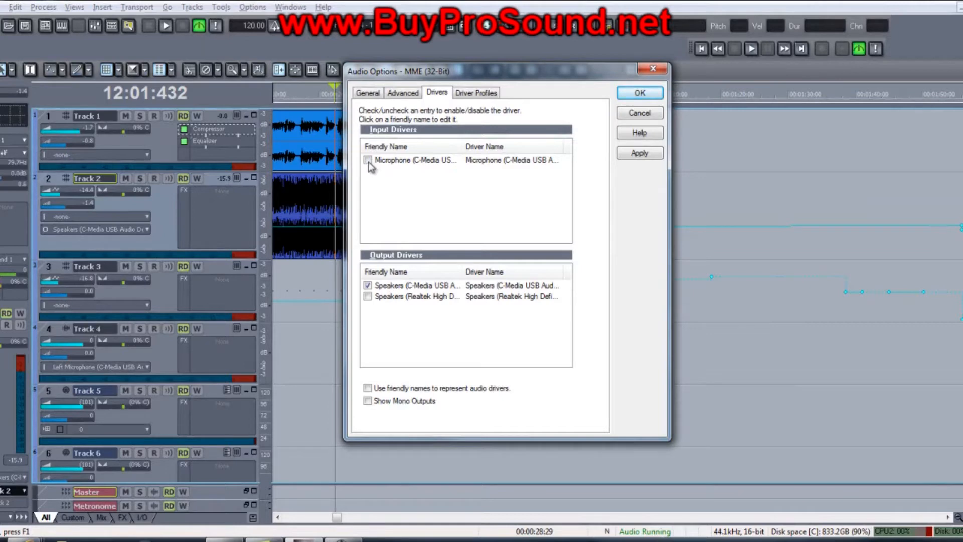
pyautogui.click(367, 159)
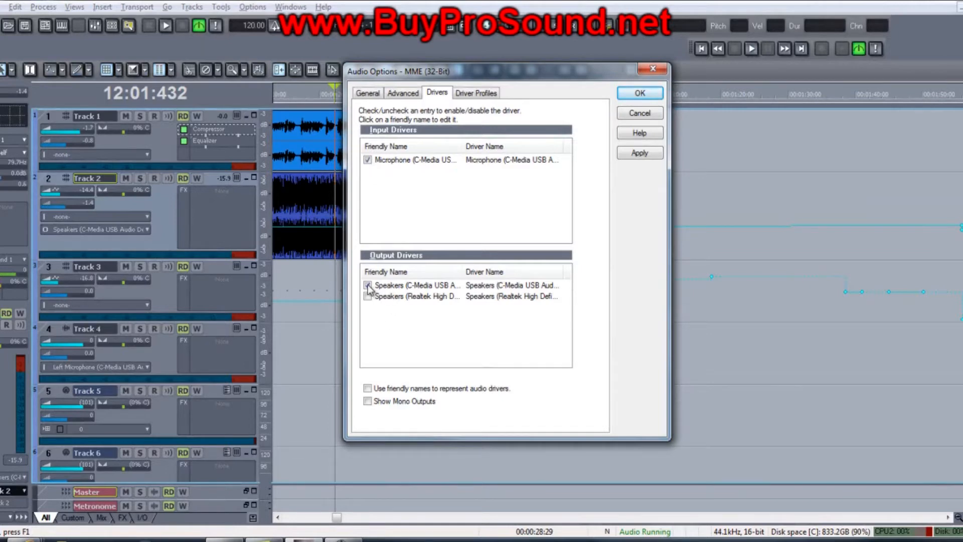
pyautogui.click(368, 285)
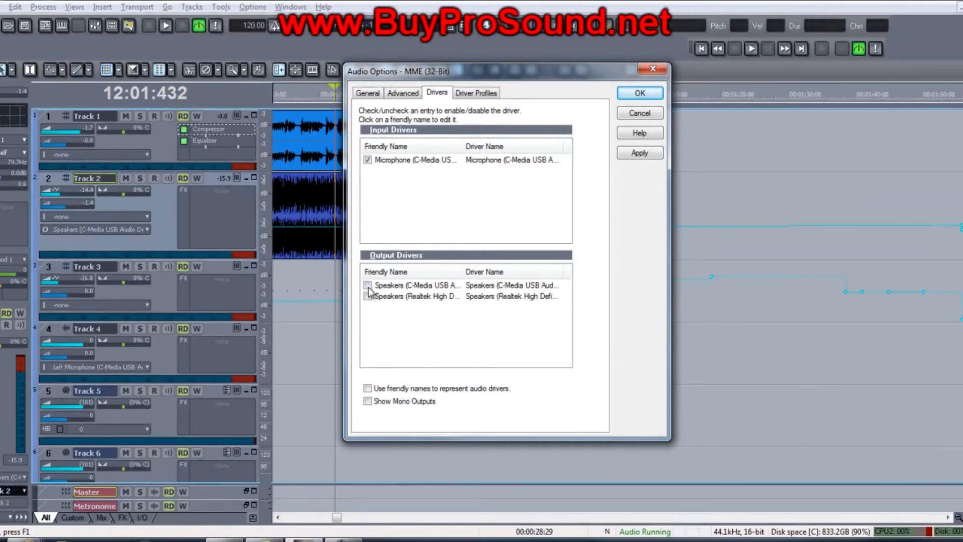
pyautogui.click(476, 92)
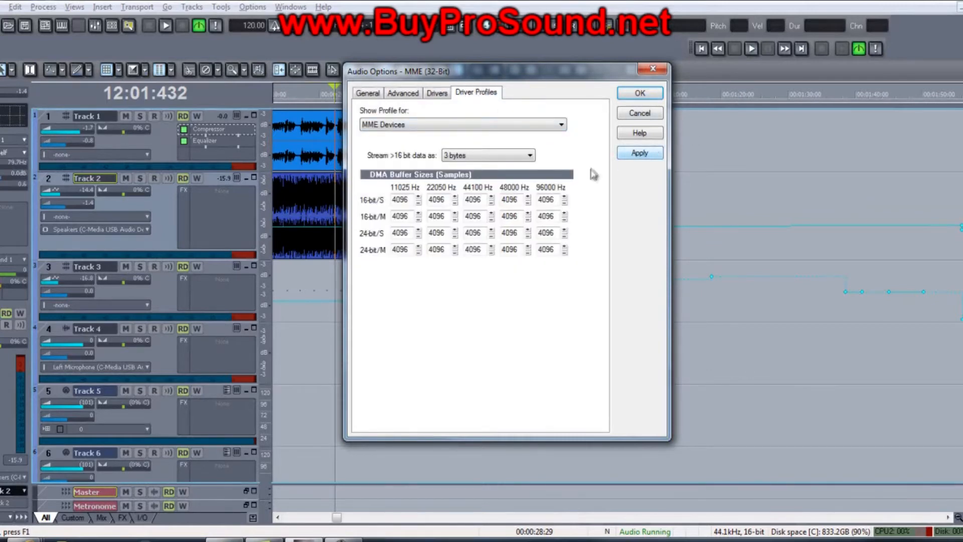
pyautogui.click(639, 92)
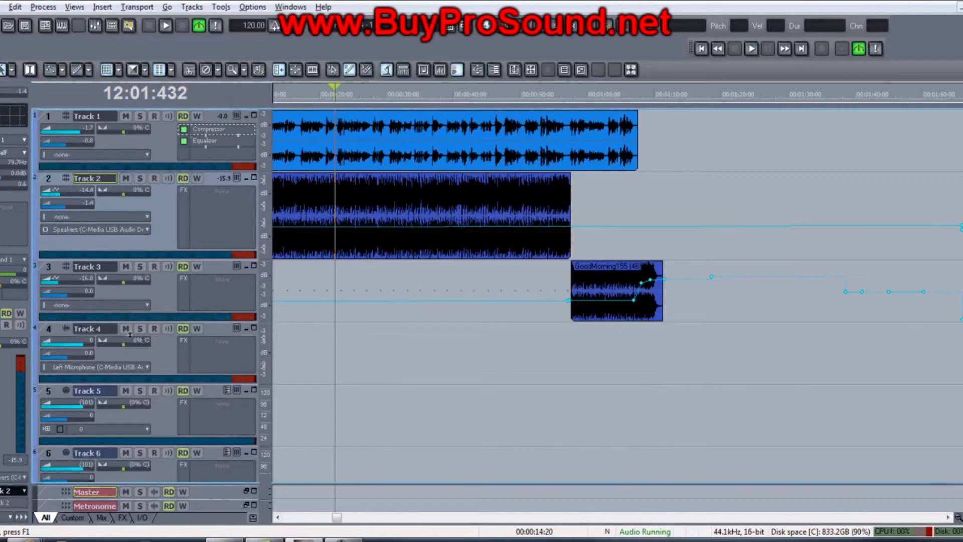
# Route Track 4's input to Stereo Microphone (C-Media USB Audio) and arm the track
pyautogui.click(87, 328)
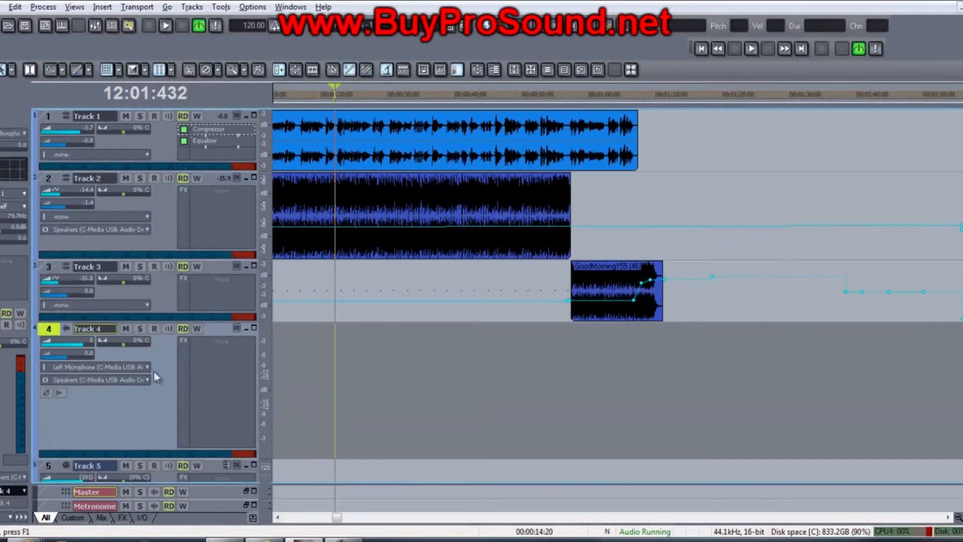
pyautogui.click(145, 366)
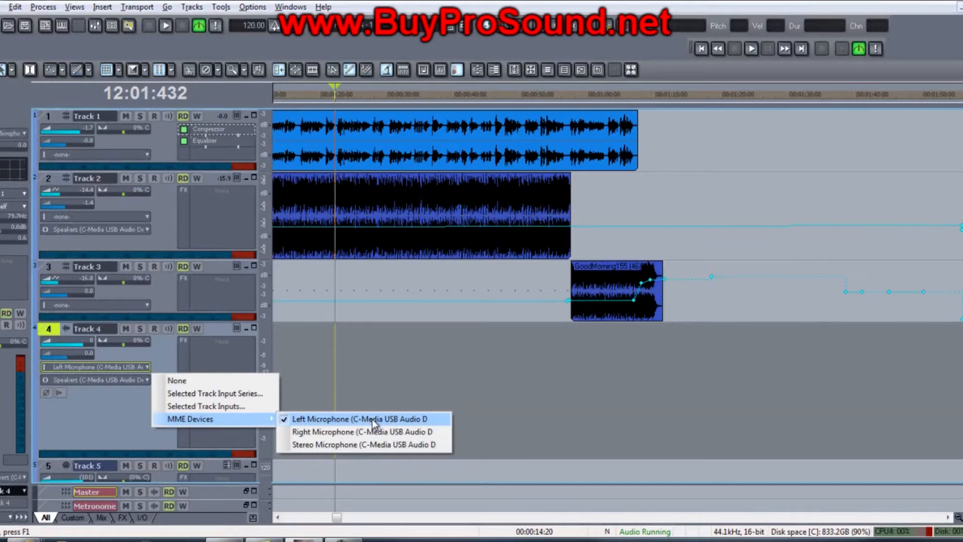
pyautogui.moveTo(364, 431)
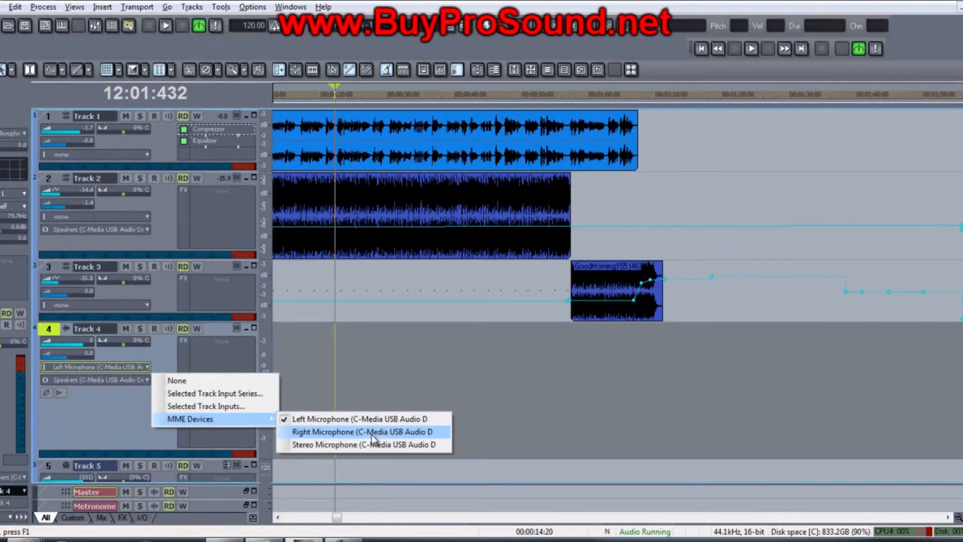
pyautogui.moveTo(356, 444)
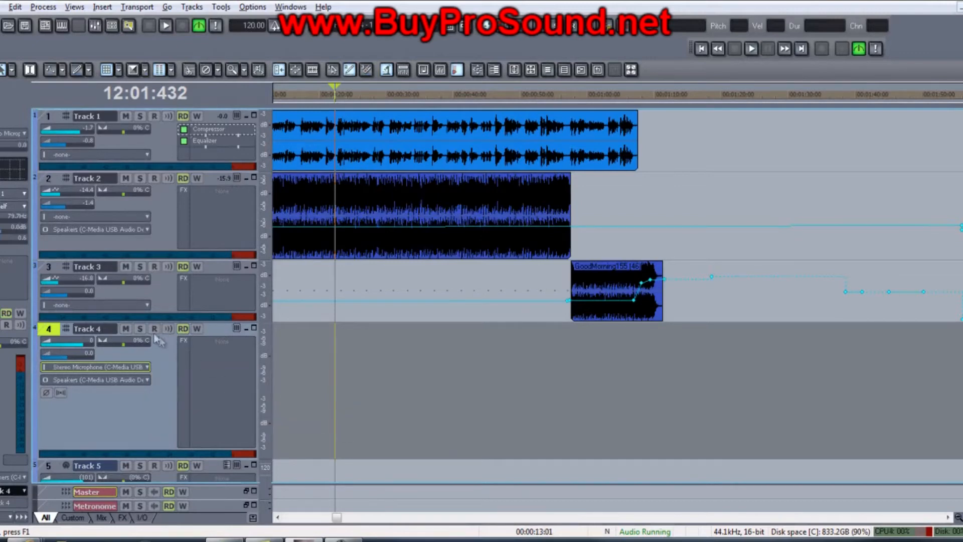
pyautogui.click(154, 329)
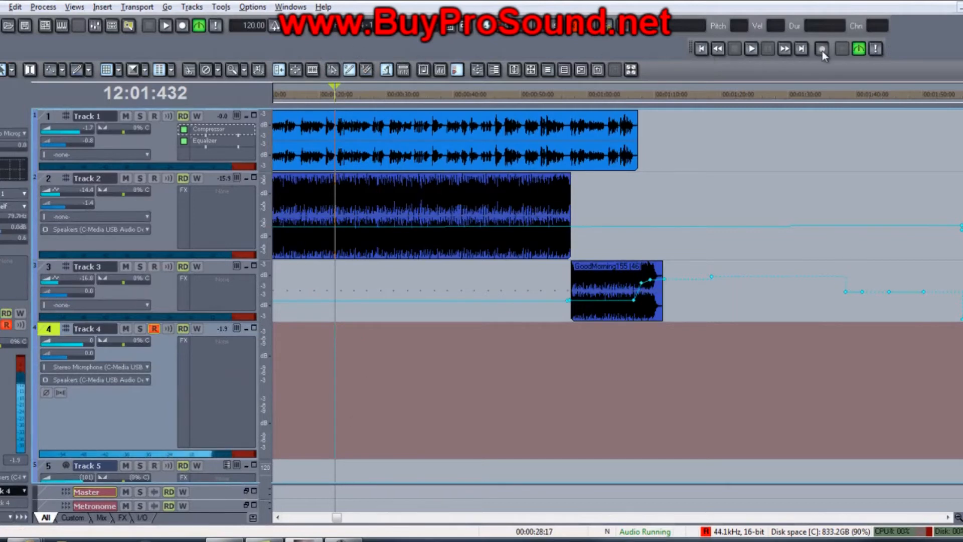
# Record a brief test take on Track 4 and stop the transport
pyautogui.click(821, 48)
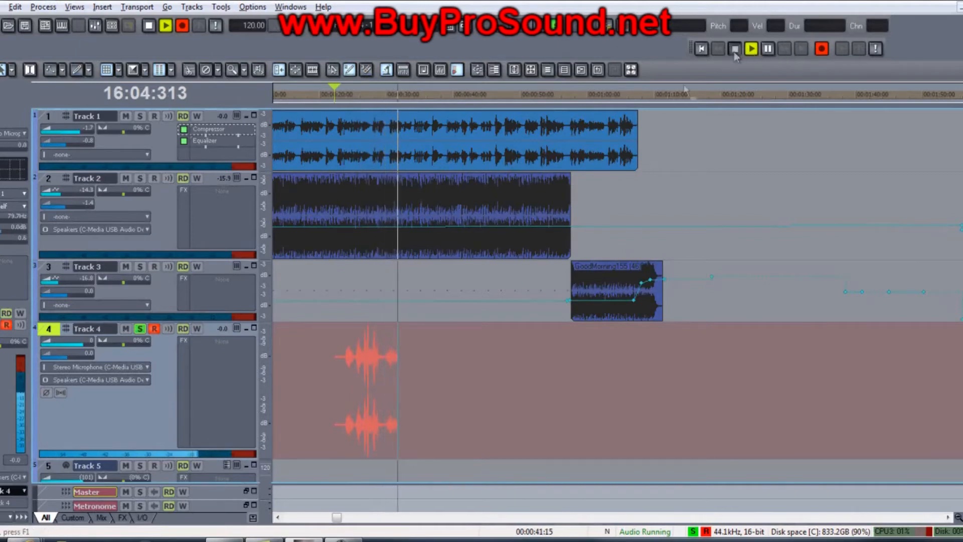
pyautogui.click(734, 48)
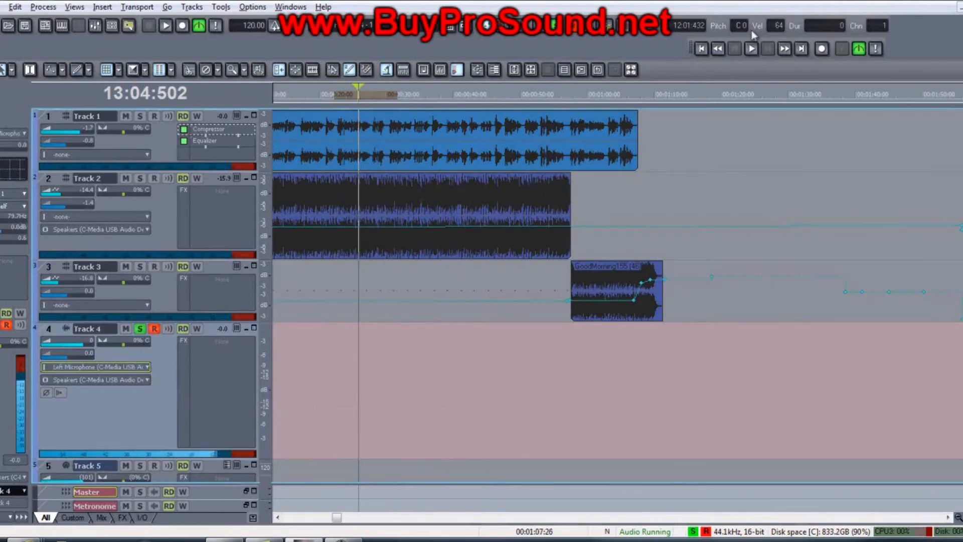
pyautogui.moveTo(821, 48)
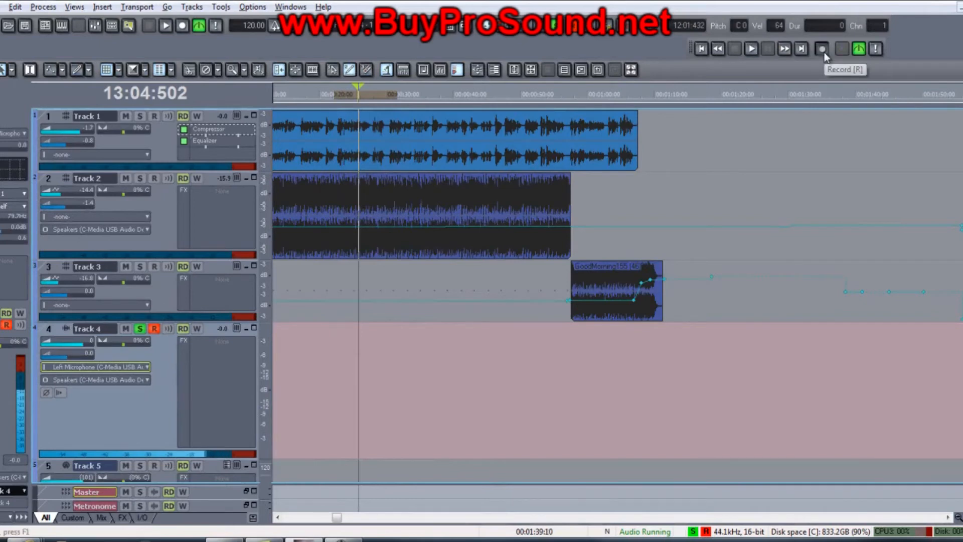
# Start a take, switch Track 4's input to Right Microphone (C-Media USB Audio), and record again
pyautogui.click(821, 48)
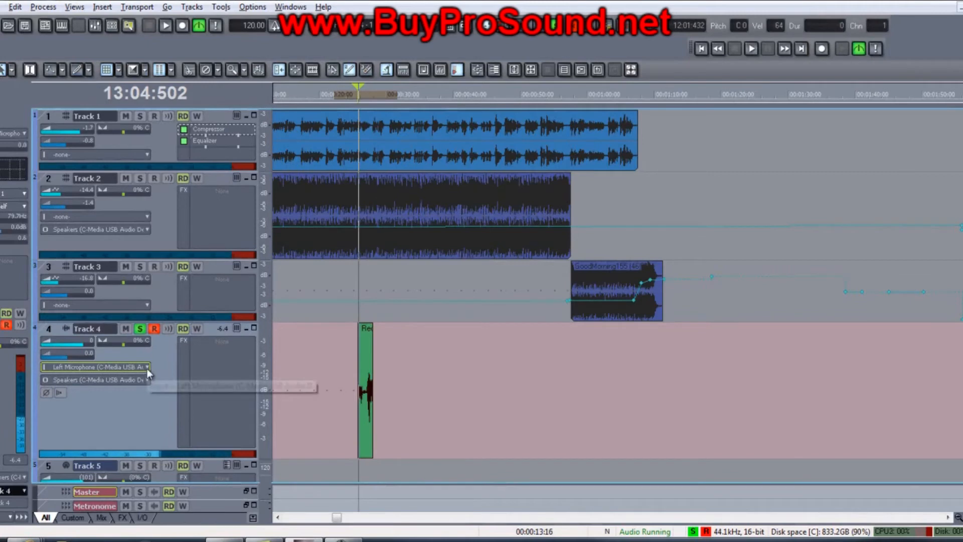
pyautogui.click(95, 367)
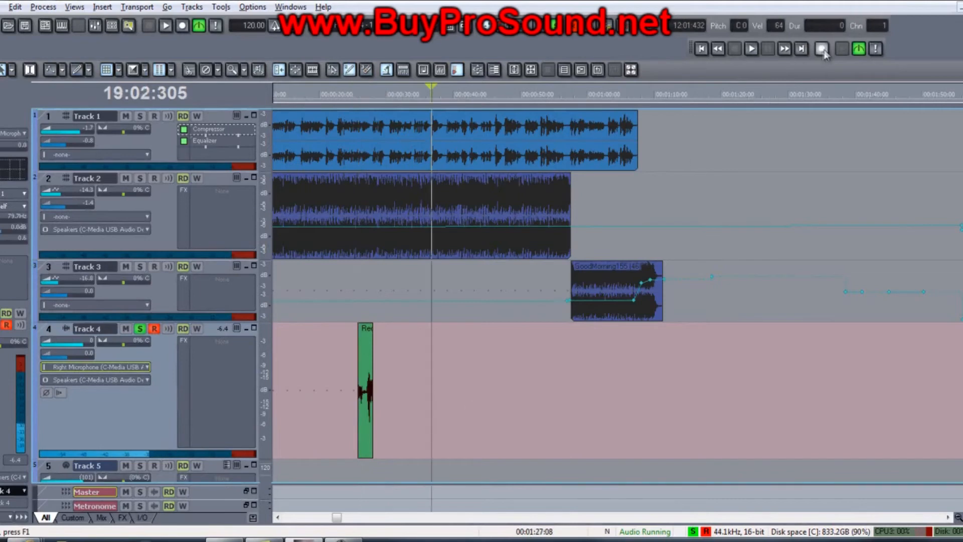
pyautogui.click(165, 25)
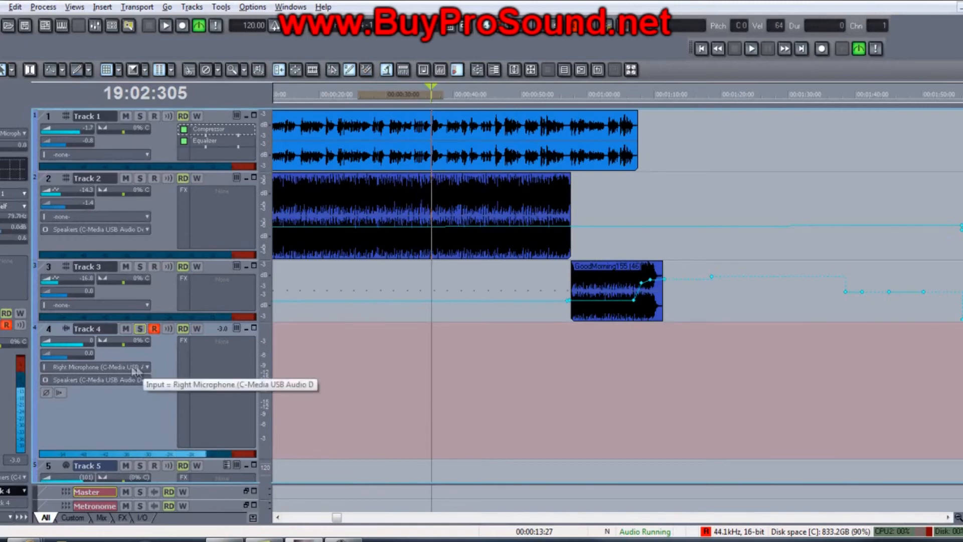
# Switch Track 4's input back to Left Microphone (C-Media USB Audio)
pyautogui.click(95, 367)
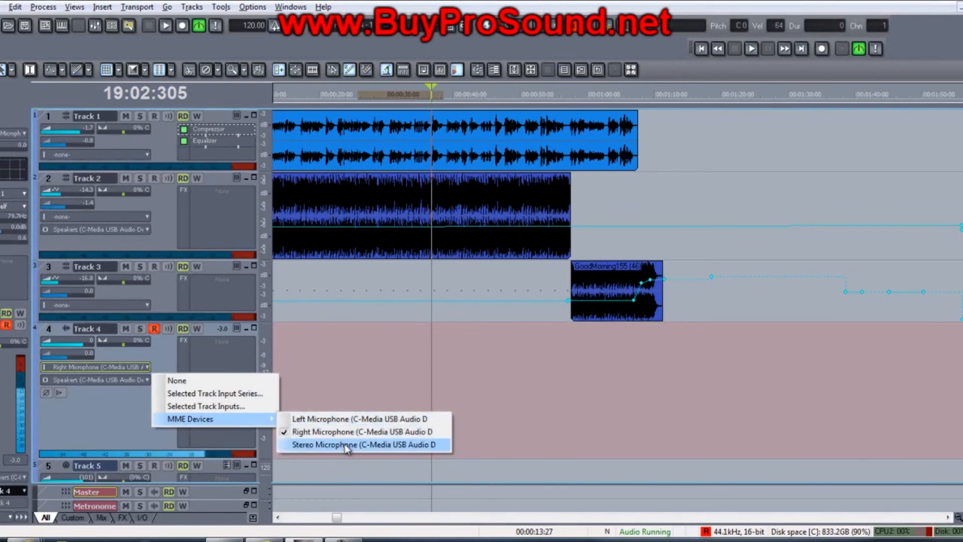
pyautogui.moveTo(343, 418)
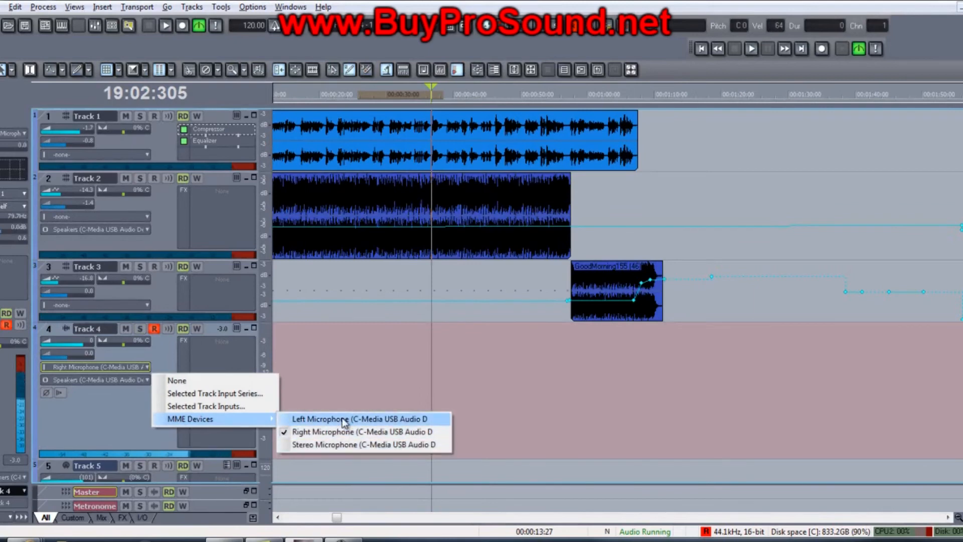
pyautogui.click(360, 418)
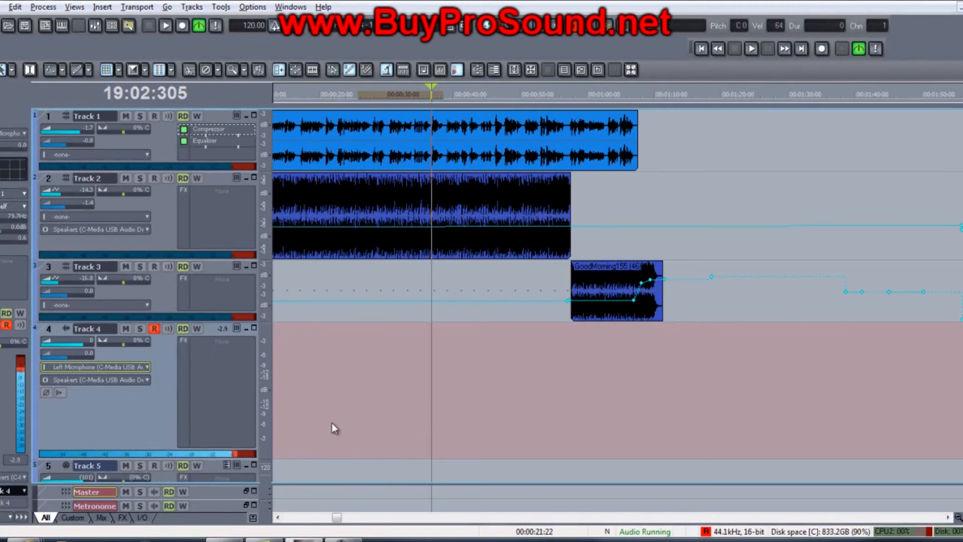
pyautogui.moveTo(388, 418)
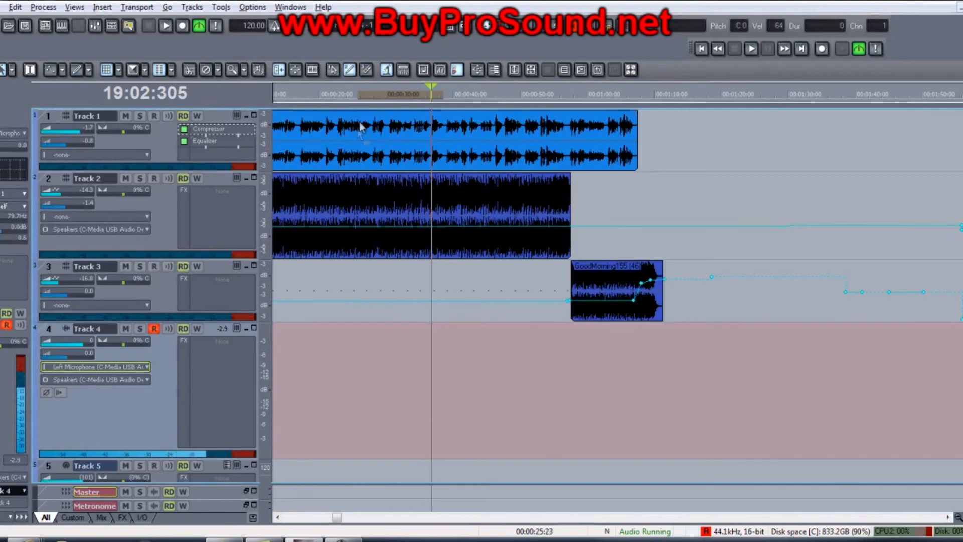
pyautogui.click(251, 7)
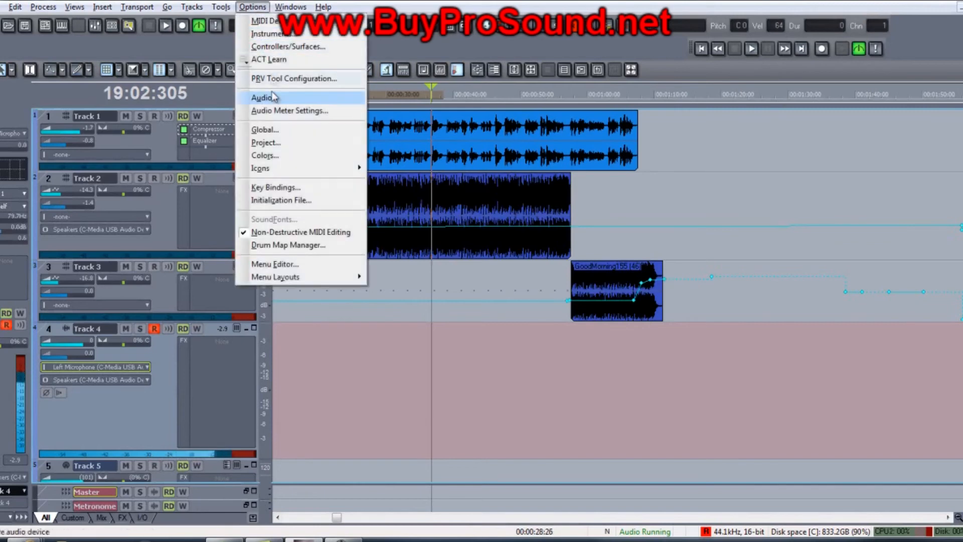
pyautogui.click(263, 97)
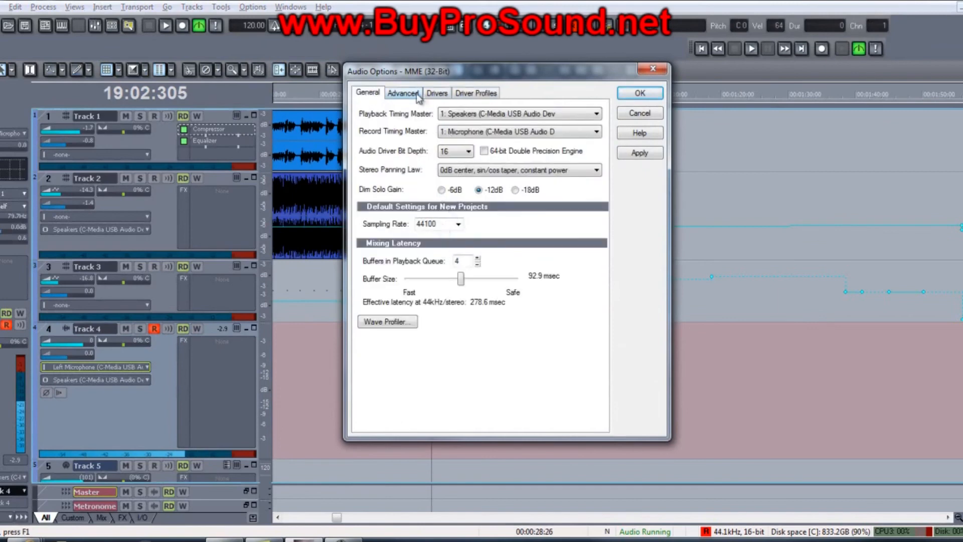
pyautogui.click(403, 93)
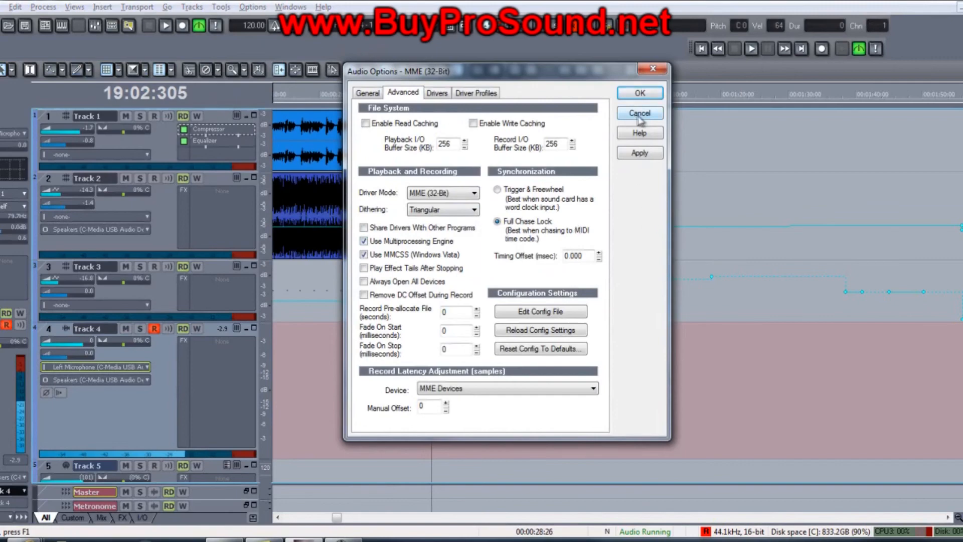
pyautogui.click(639, 113)
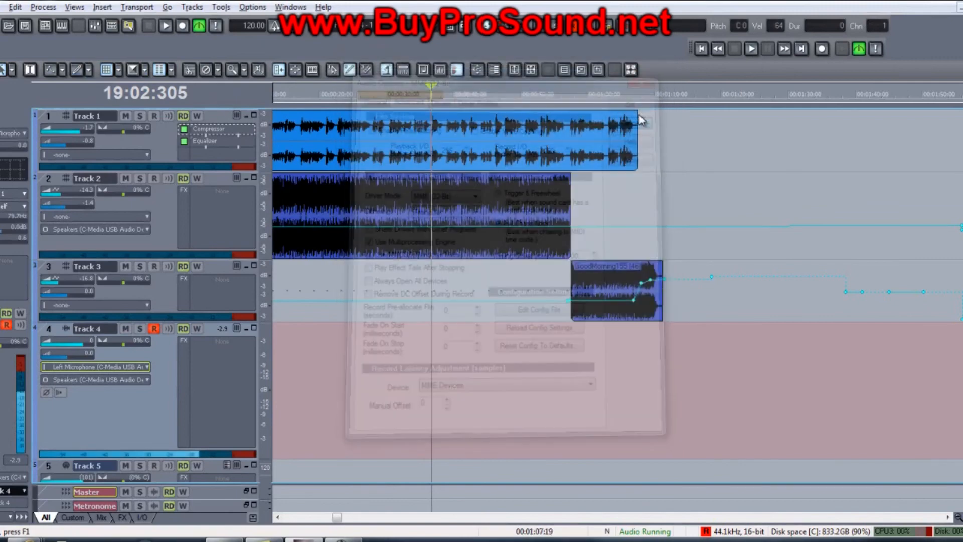